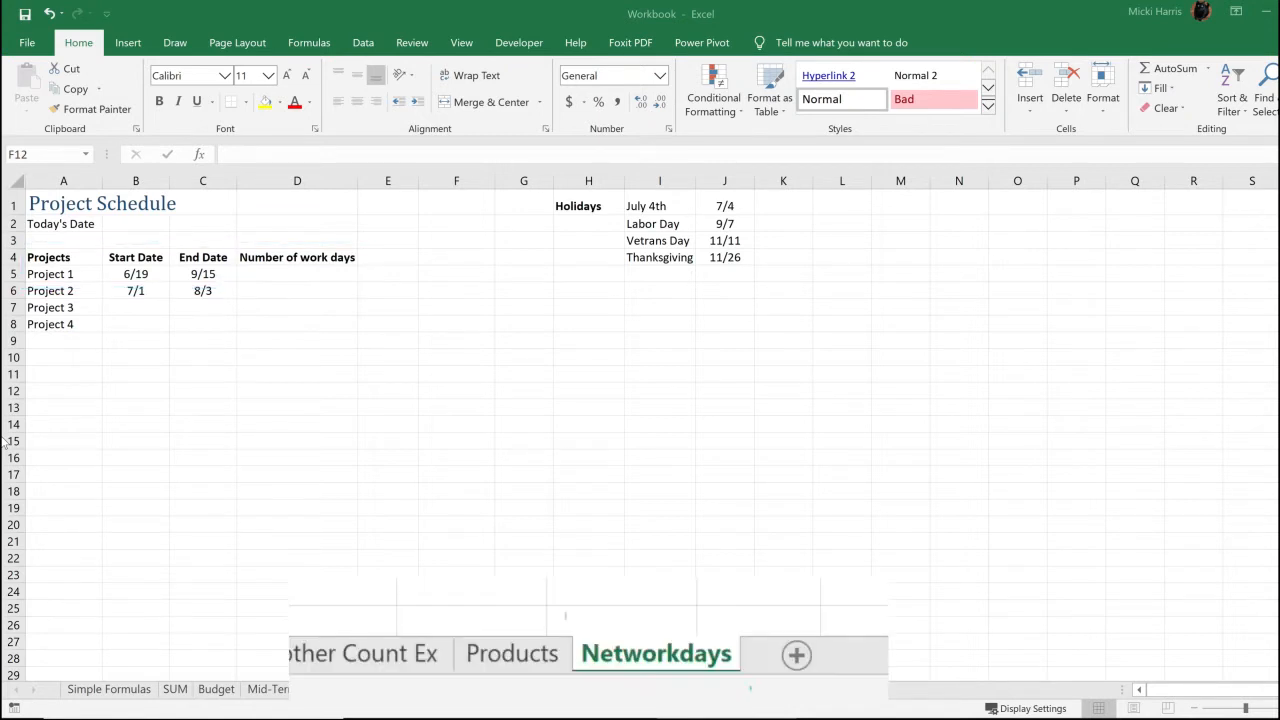
# - Start a NETWORKDAYS formula in D5 for Project 1's work days
pyautogui.click(656, 653)
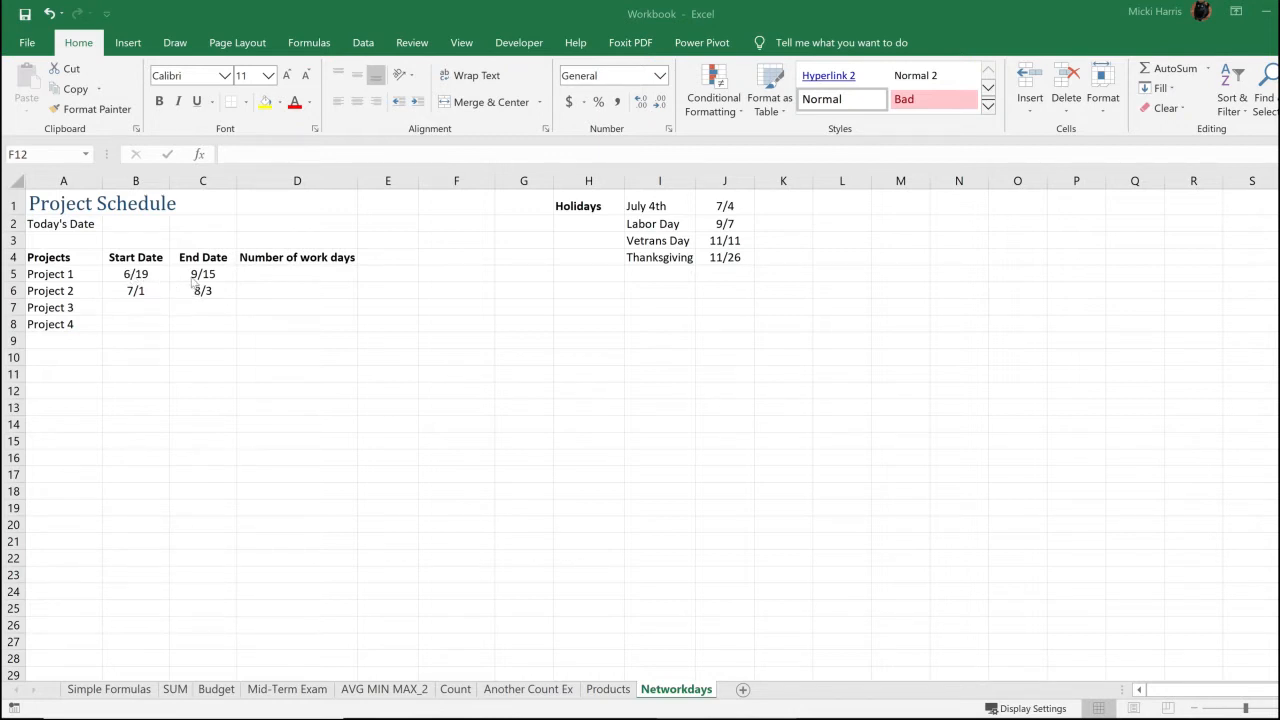
pyautogui.click(456, 390)
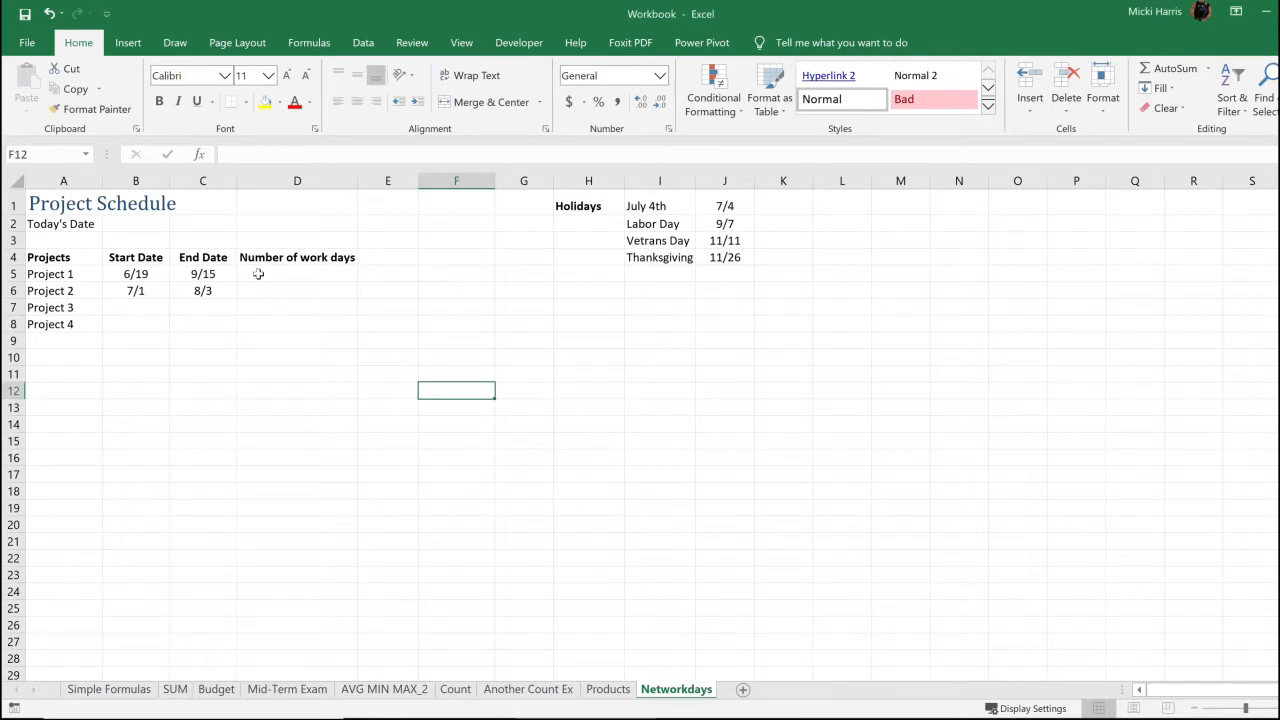
pyautogui.click(297, 273)
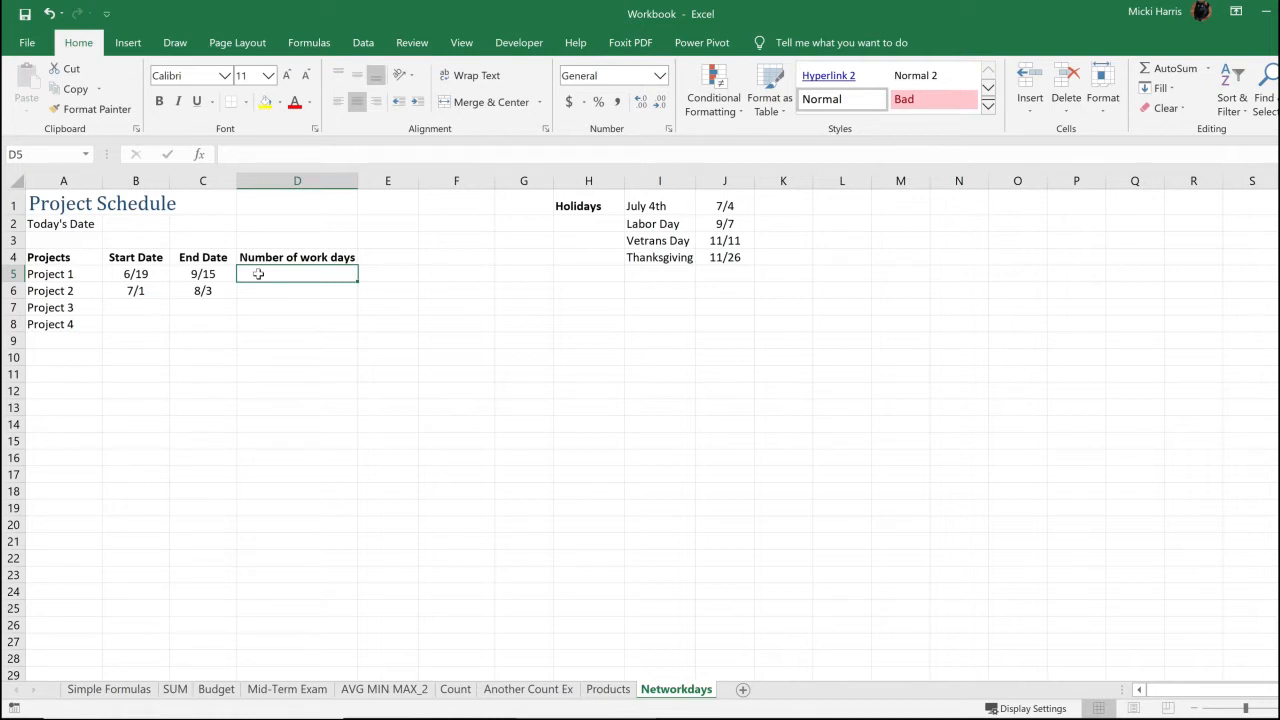
pyautogui.write('=netw')
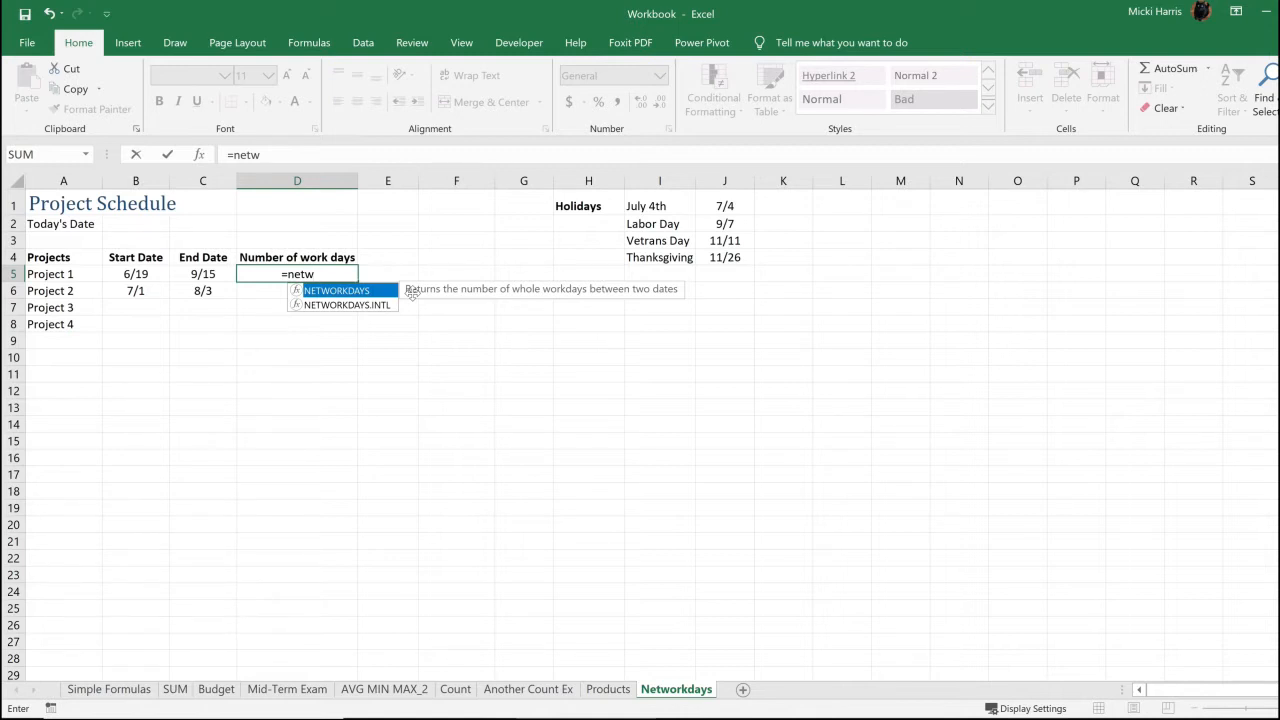
pyautogui.moveTo(330, 295)
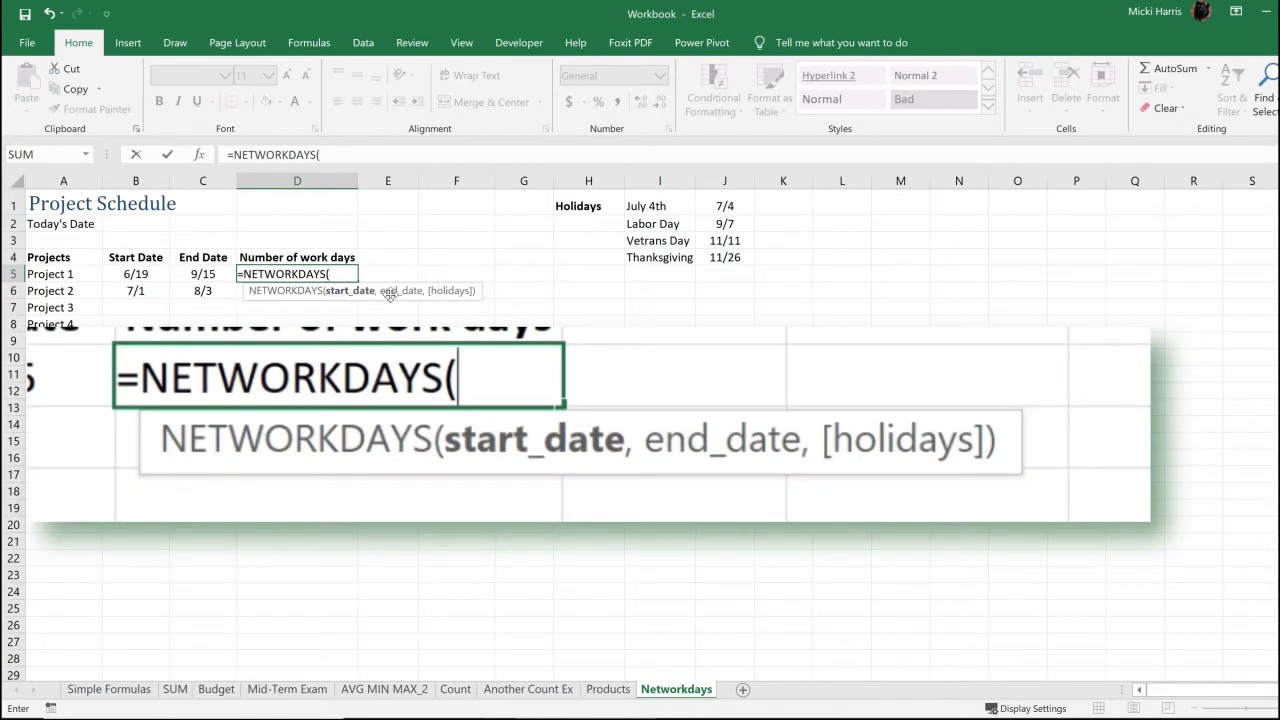
pyautogui.moveTo(435, 298)
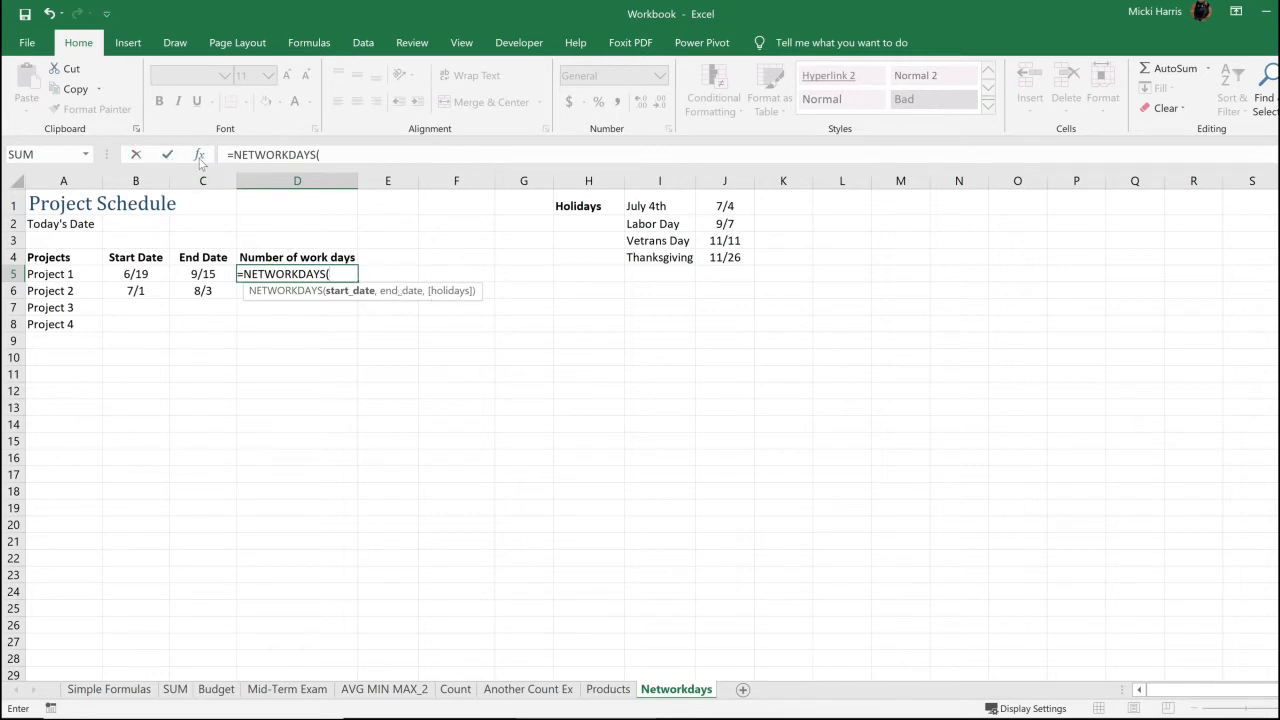
# - Bring up the Function Arguments dialog for NETWORKDAYS via the fx button
pyautogui.click(199, 154)
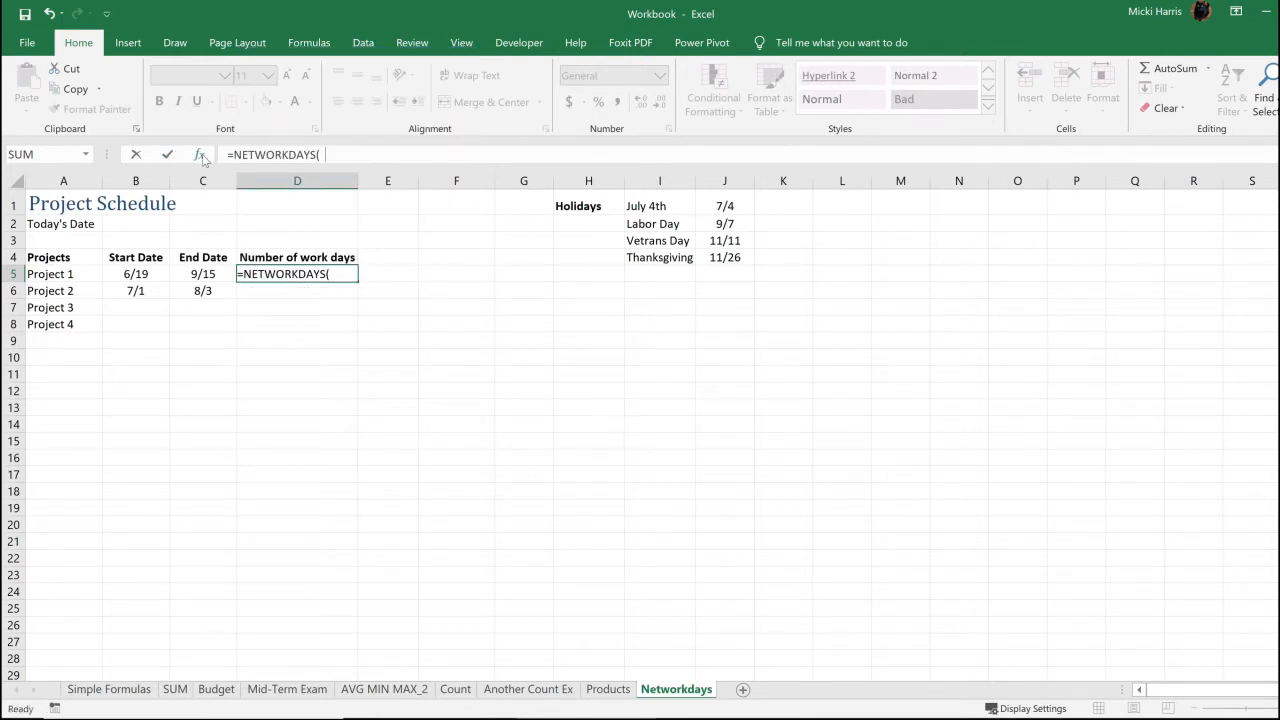
pyautogui.click(199, 154)
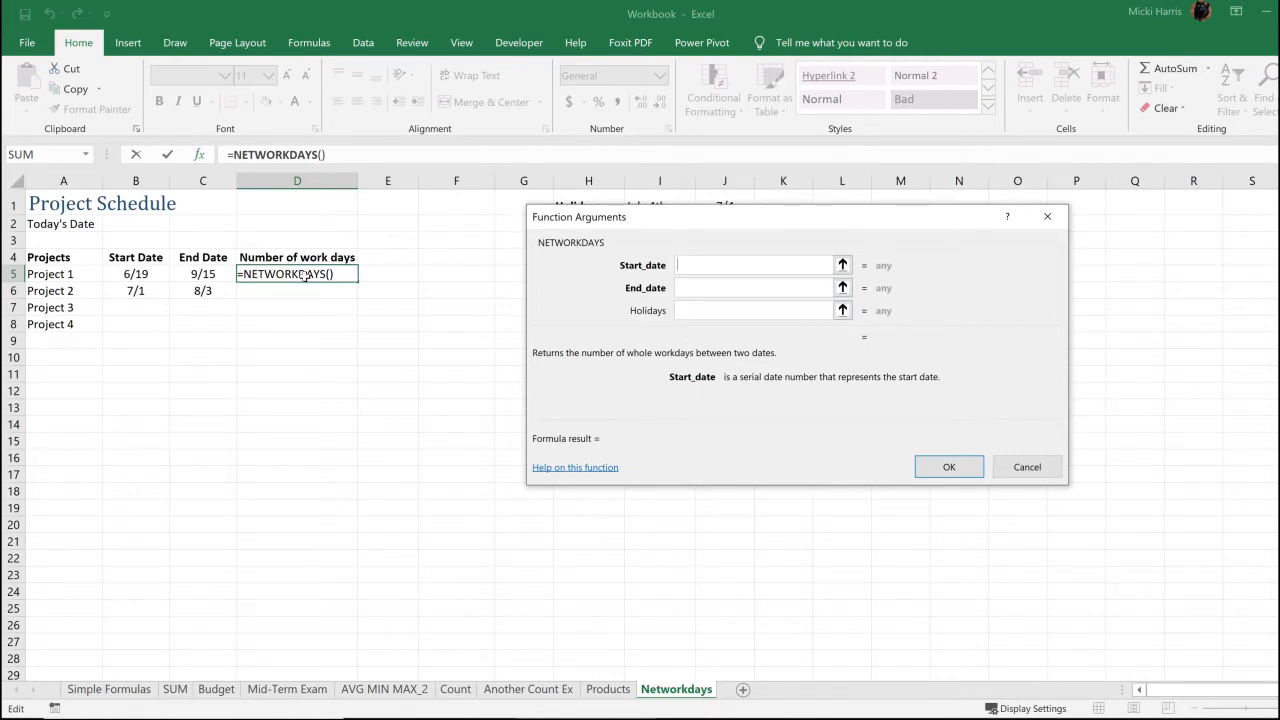
pyautogui.moveTo(1002, 375)
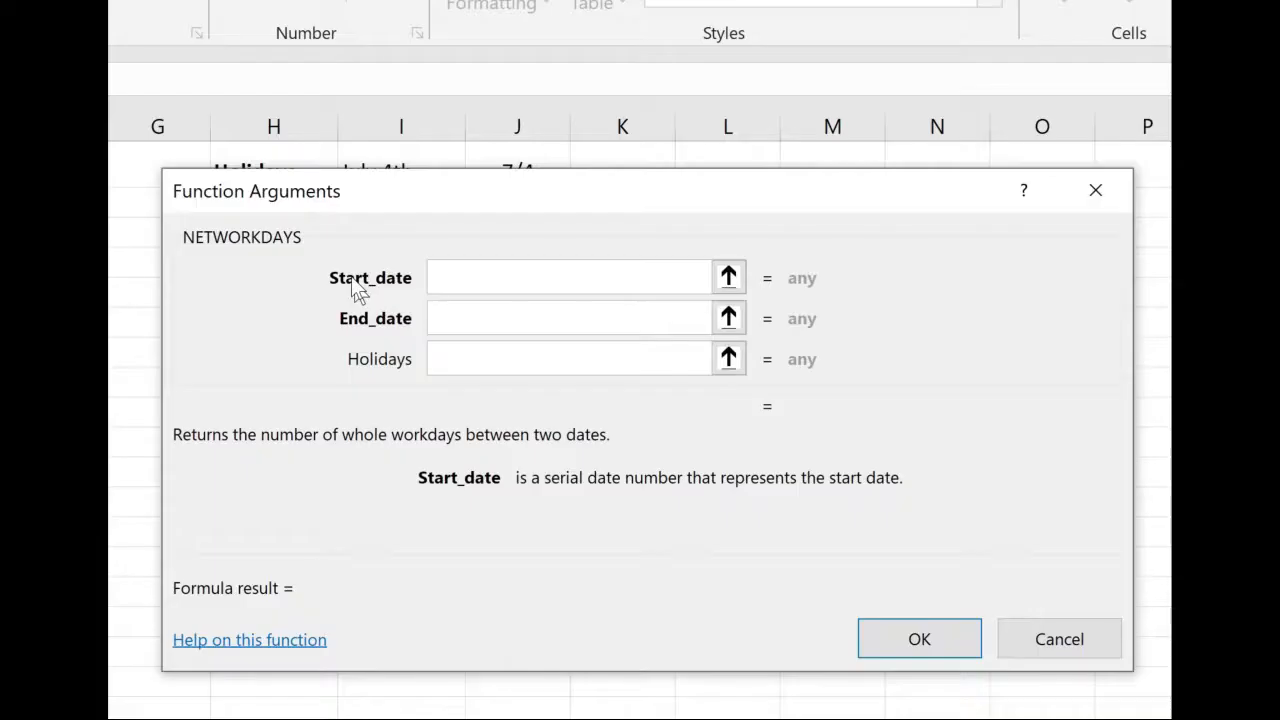
pyautogui.moveTo(370, 287)
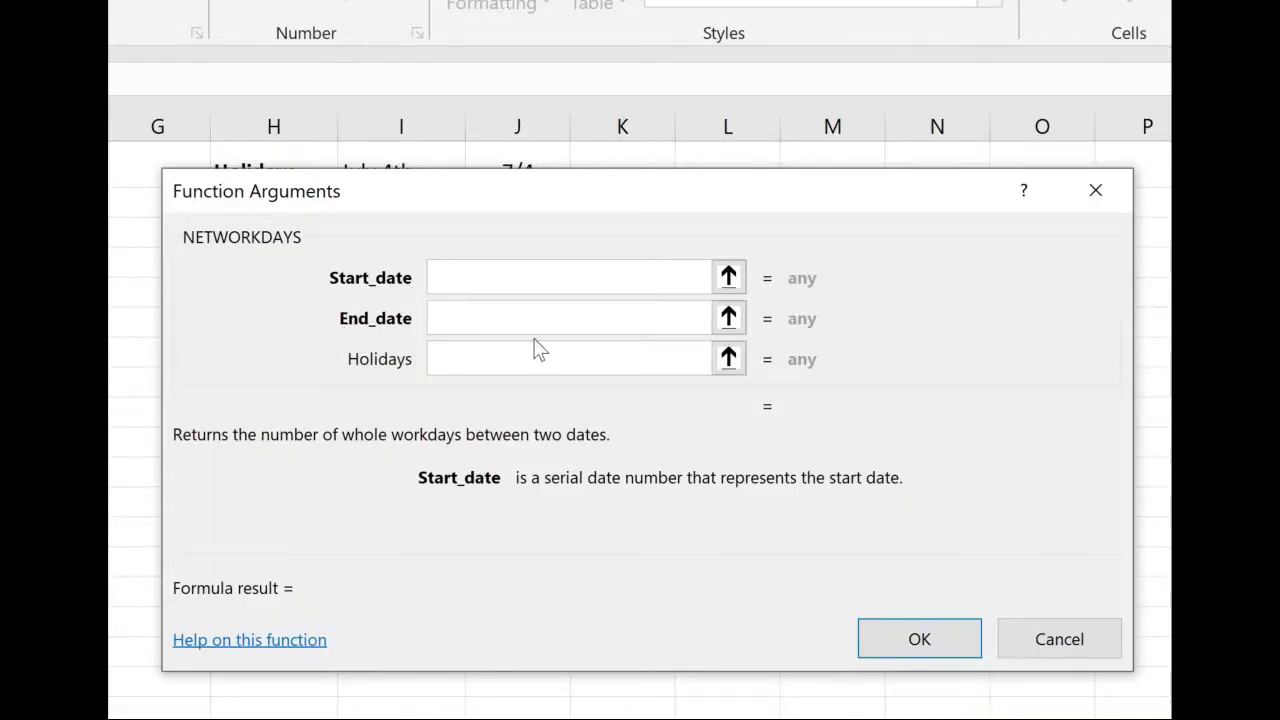
pyautogui.click(567, 277)
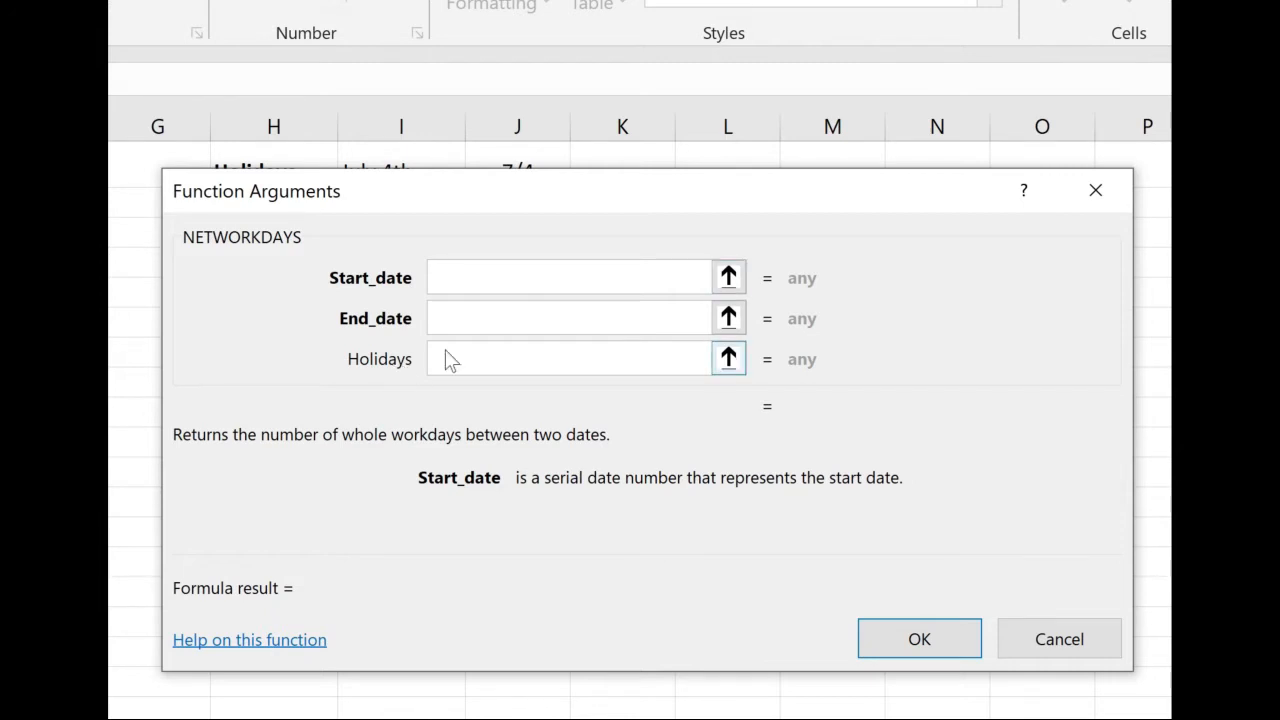
pyautogui.click(567, 358)
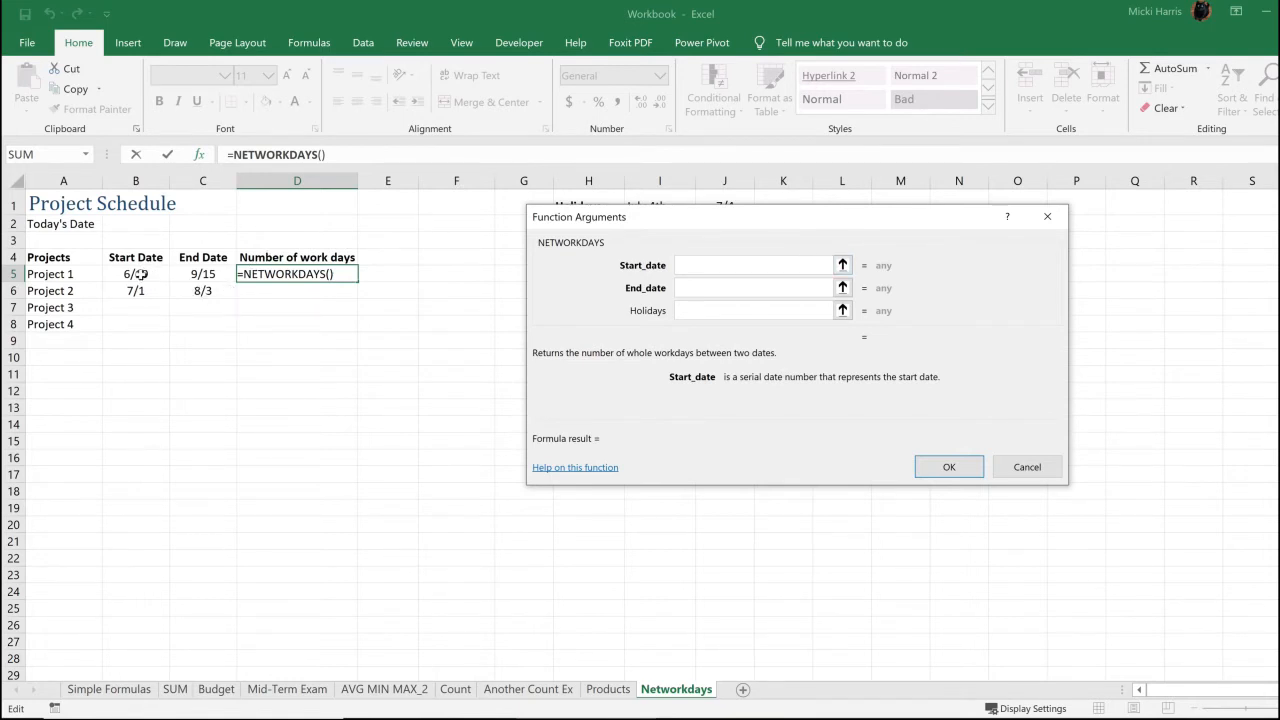
# - Use B5 as Start_date and C5 as End_date, giving 63 work days
pyautogui.click(135, 273)
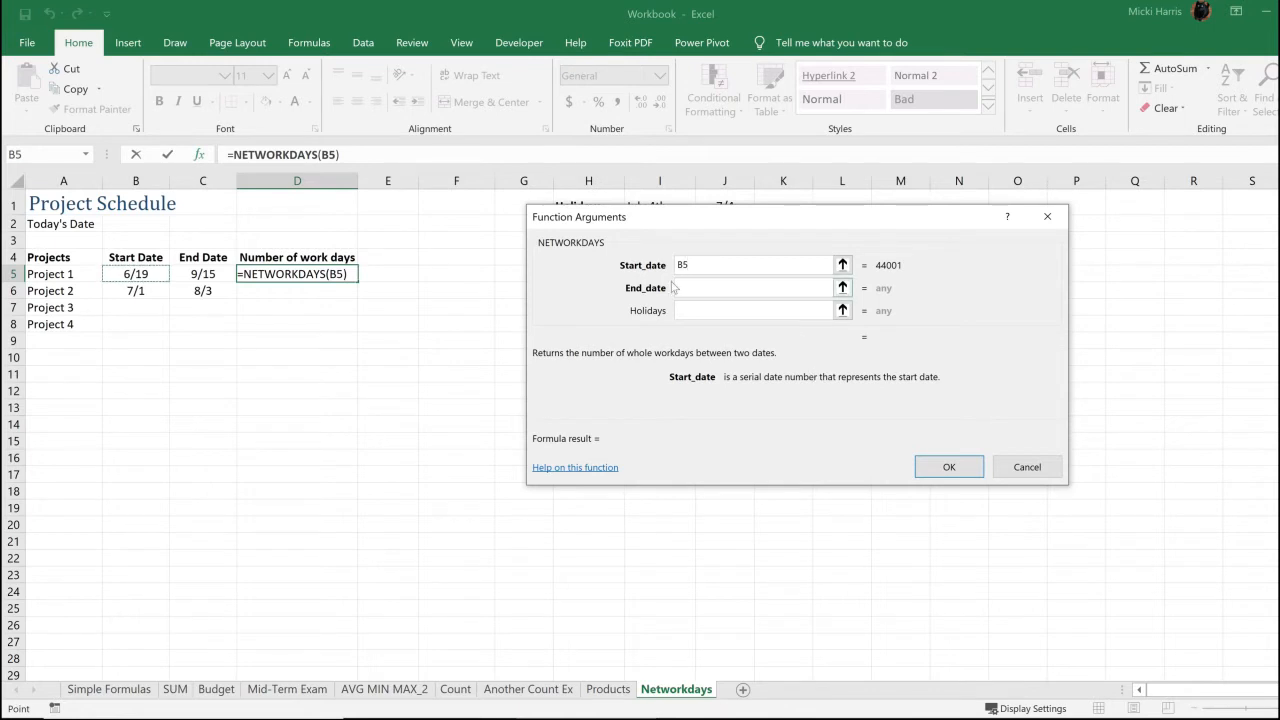
pyautogui.click(750, 288)
pyautogui.write('C5')
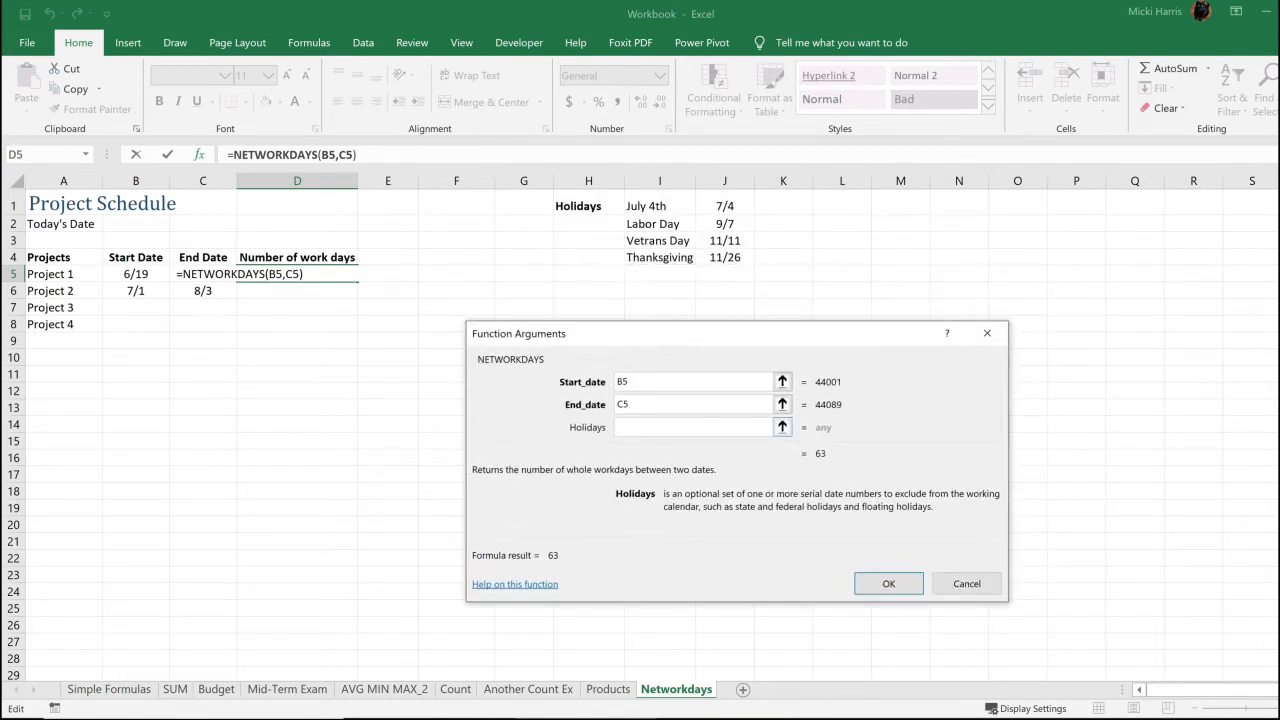
pyautogui.click(690, 427)
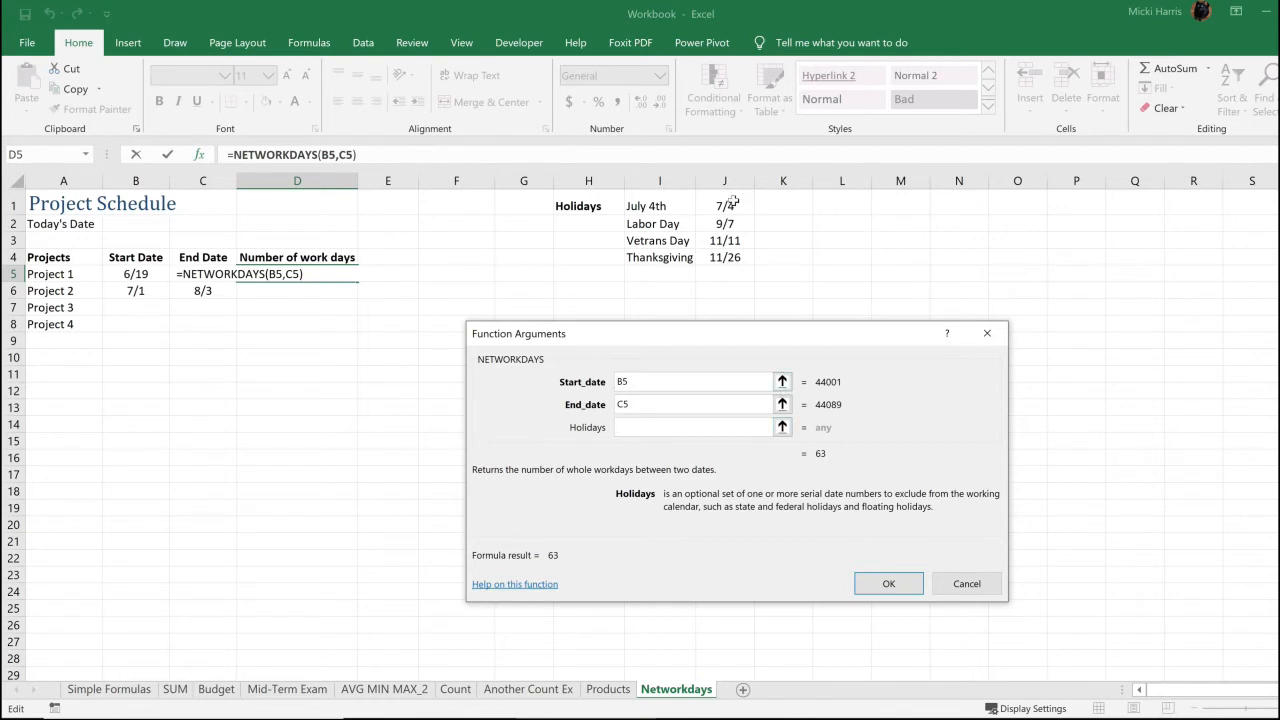
# - Use the holiday list J1:J4 as Holidays, lowering the count to 62
pyautogui.click(725, 205)
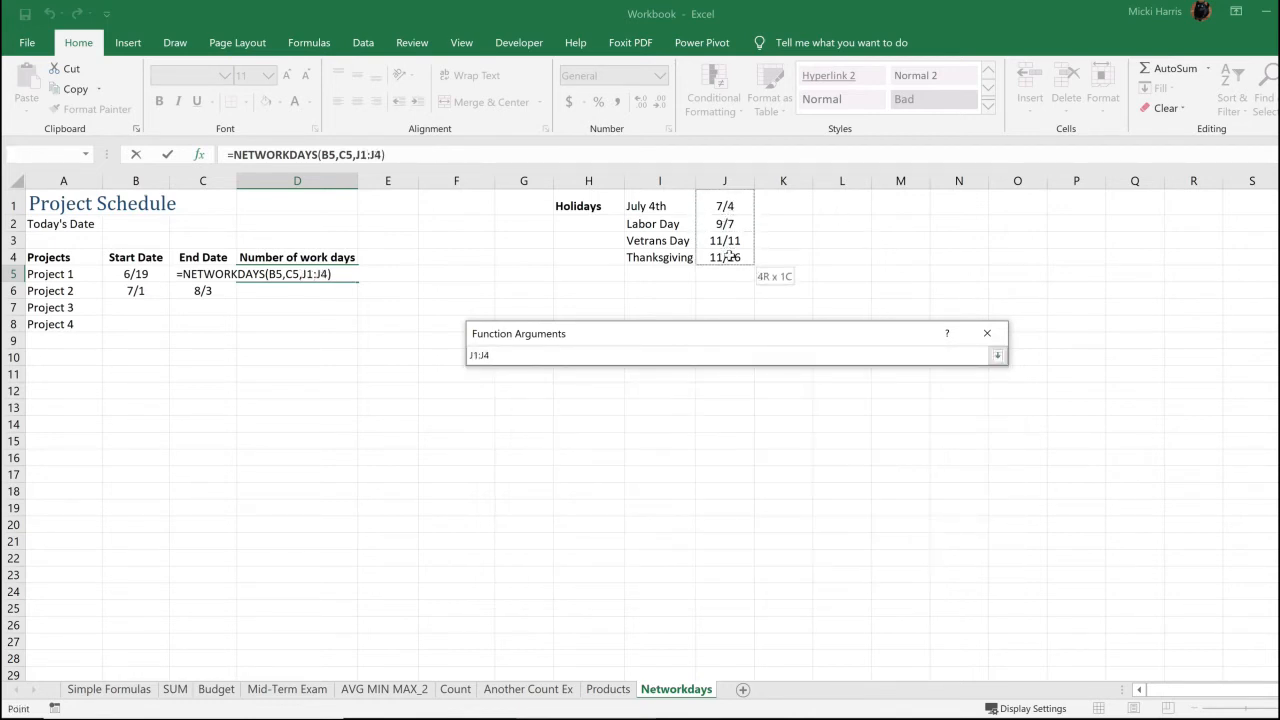
pyautogui.click(998, 355)
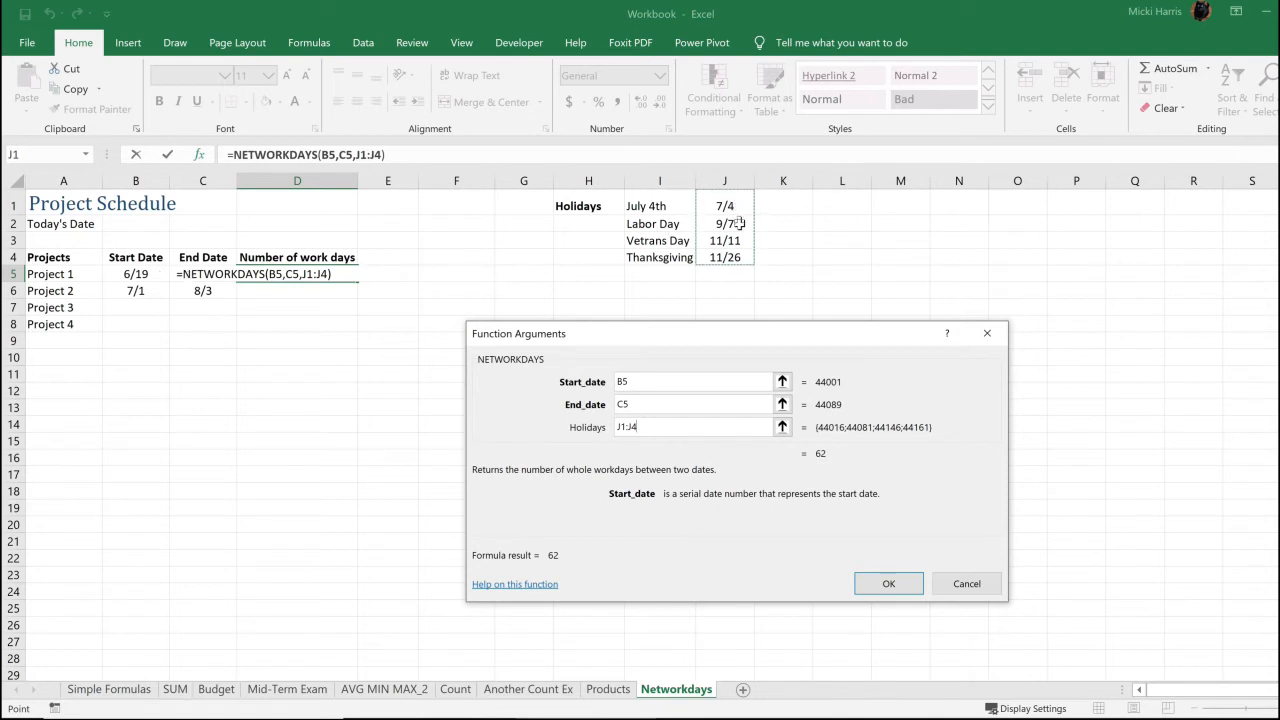
pyautogui.moveTo(939, 267)
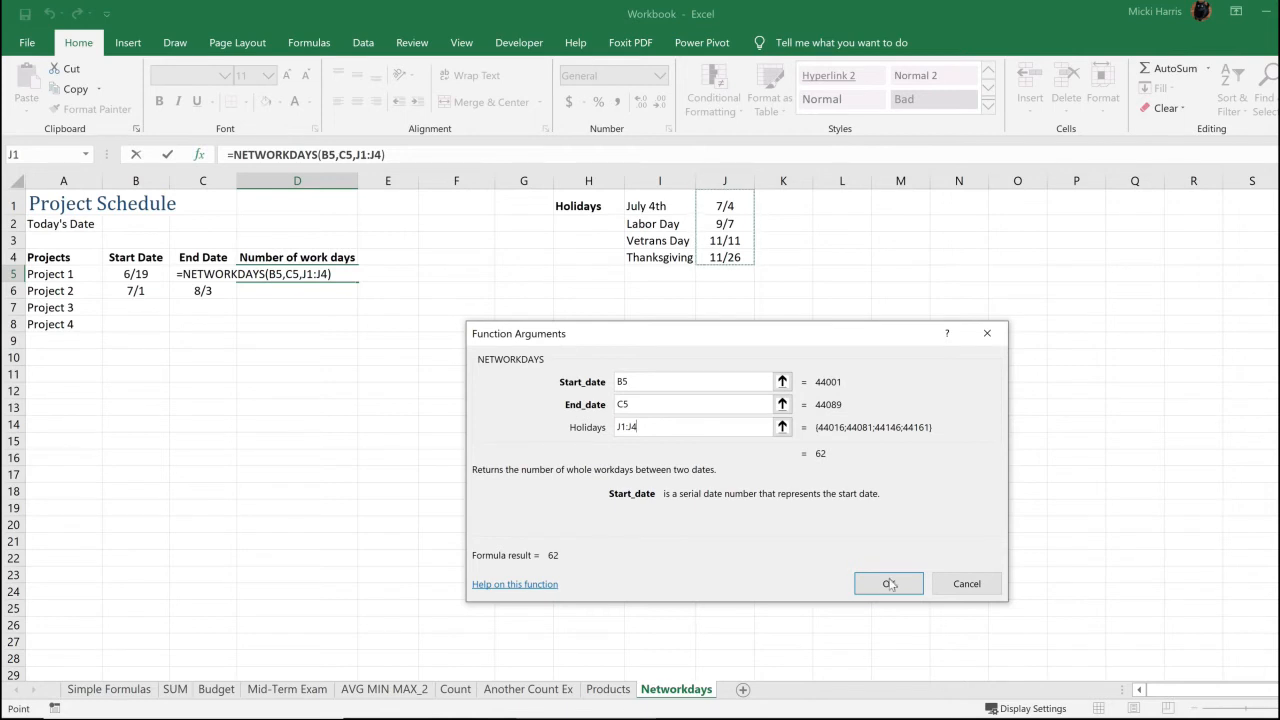
# - Confirm the formula so D5 shows 62 work days
pyautogui.click(888, 583)
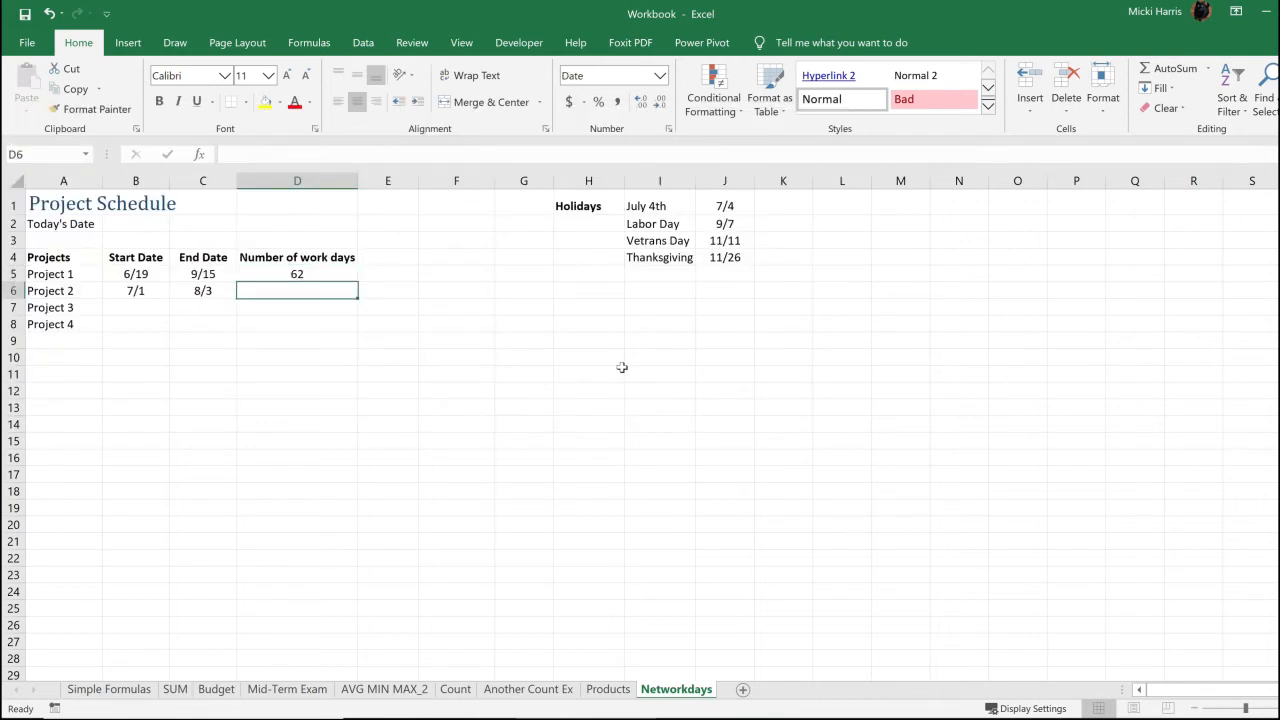
pyautogui.moveTo(718, 547)
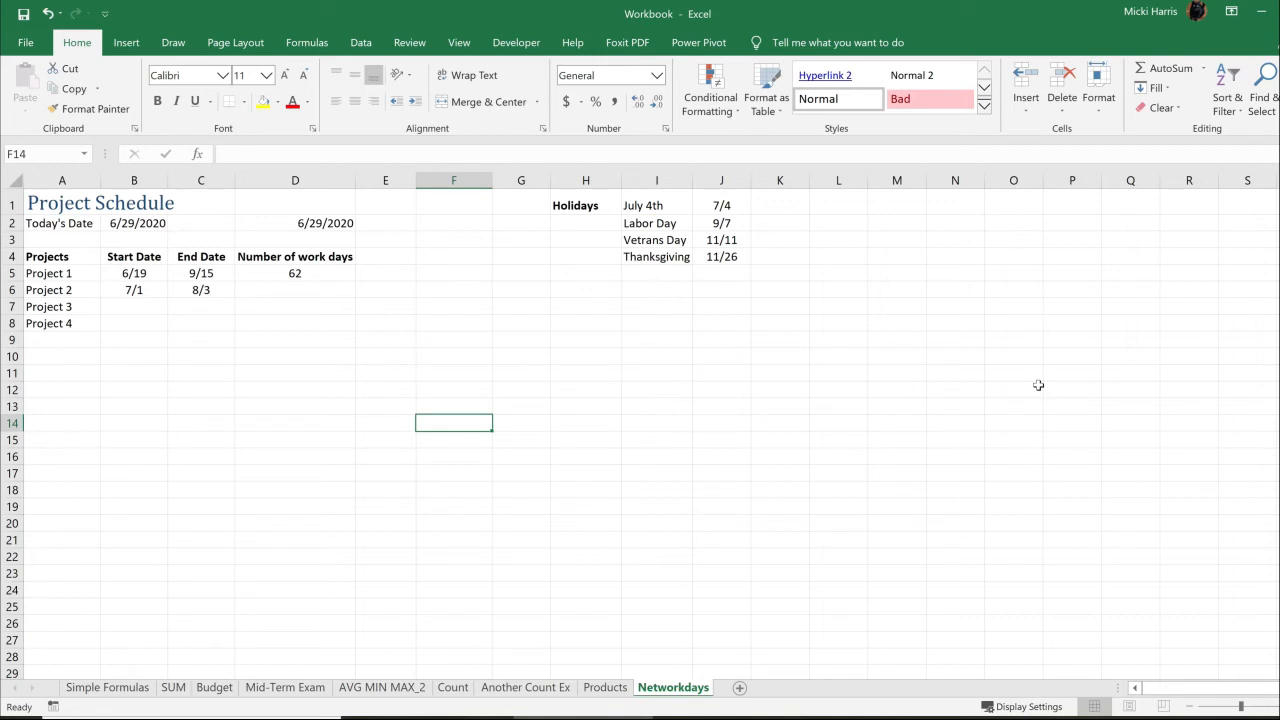
# - Enter =C5-B5 in E5 to show 88 total days
pyautogui.click(384, 273)
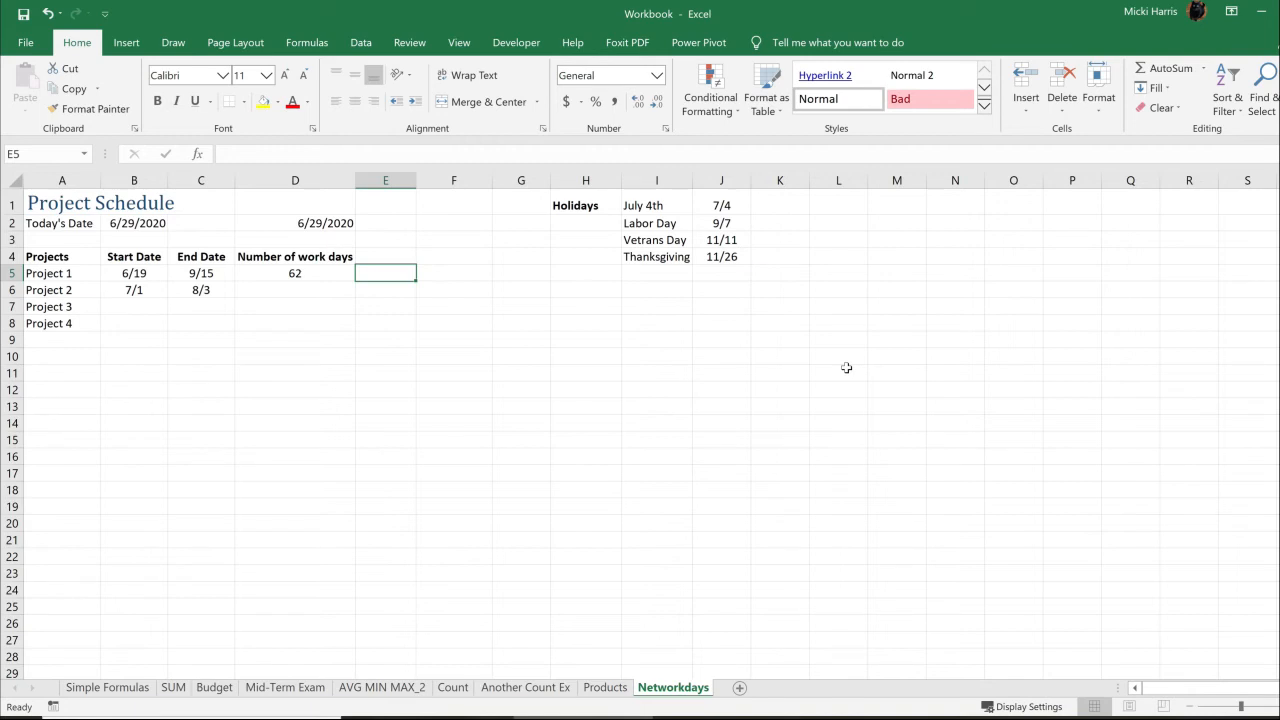
pyautogui.write('=')
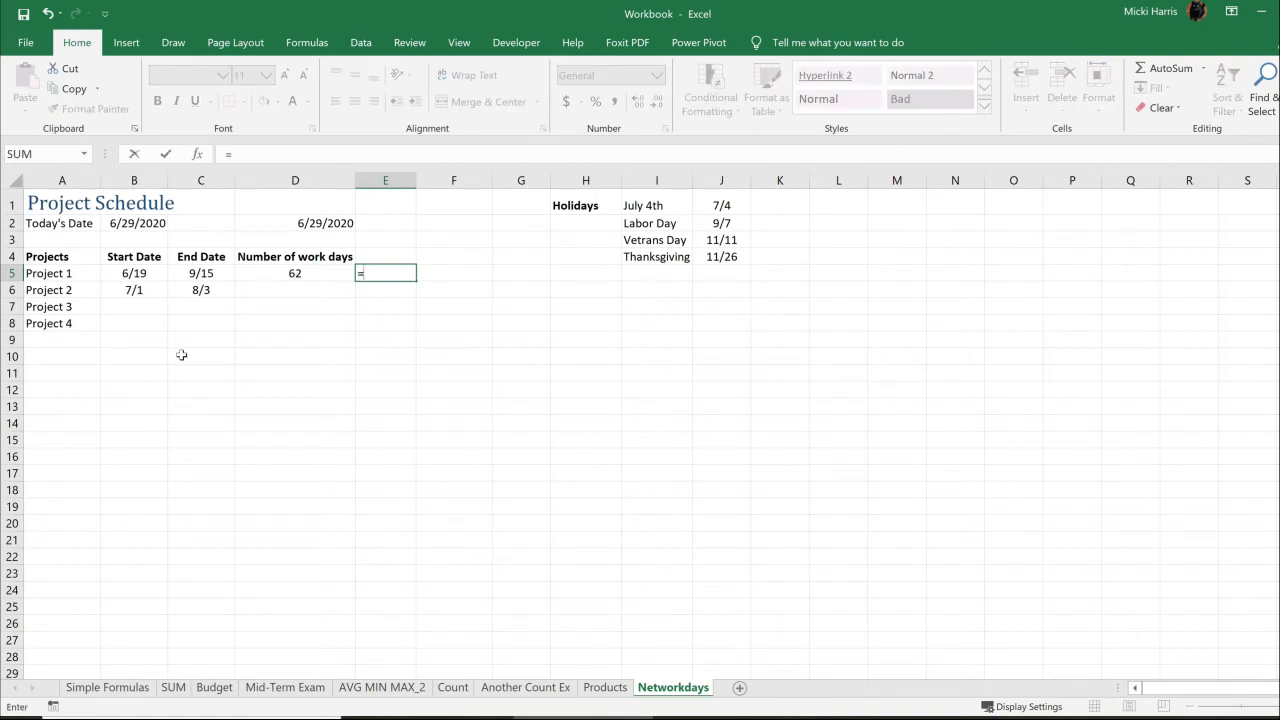
pyautogui.click(201, 273)
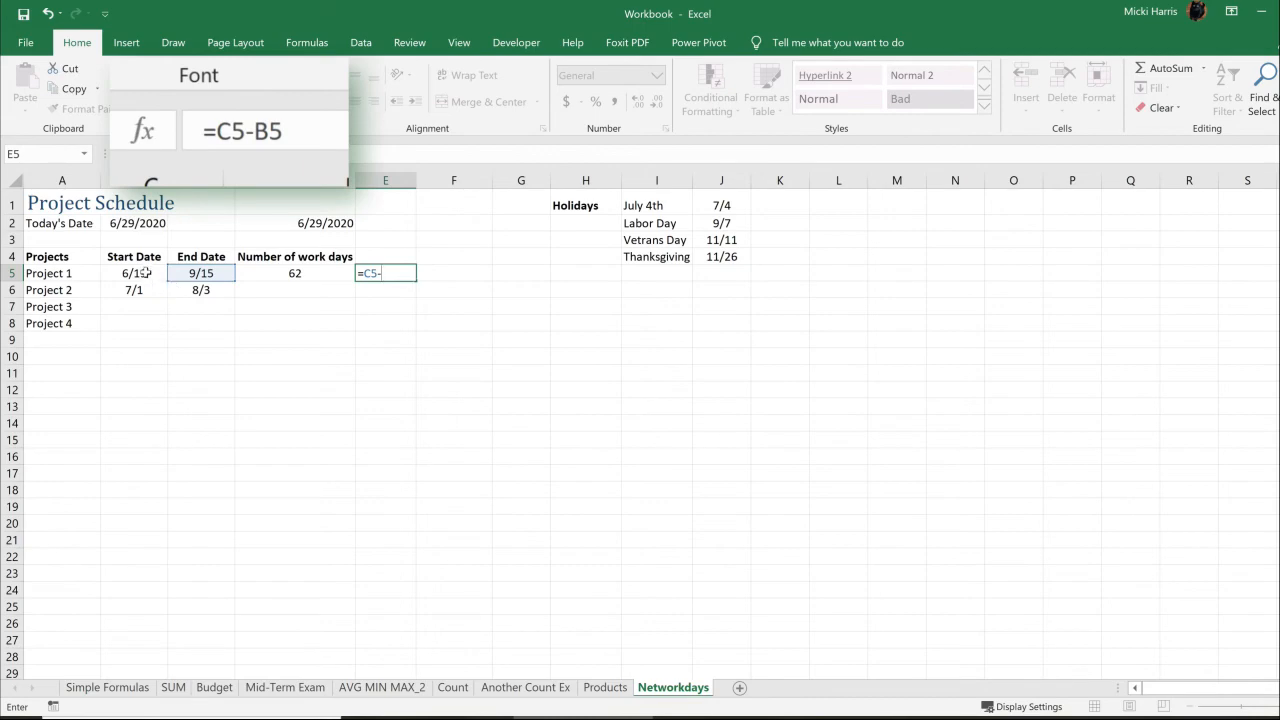
pyautogui.press('Enter')
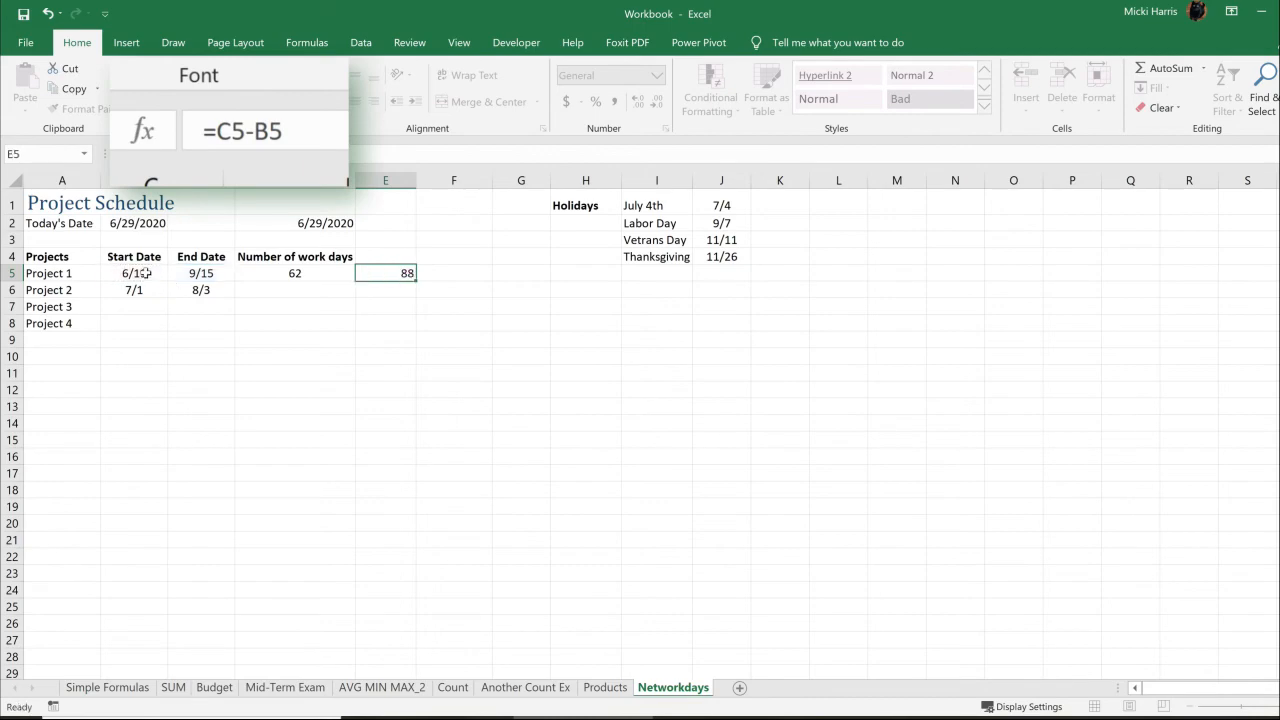